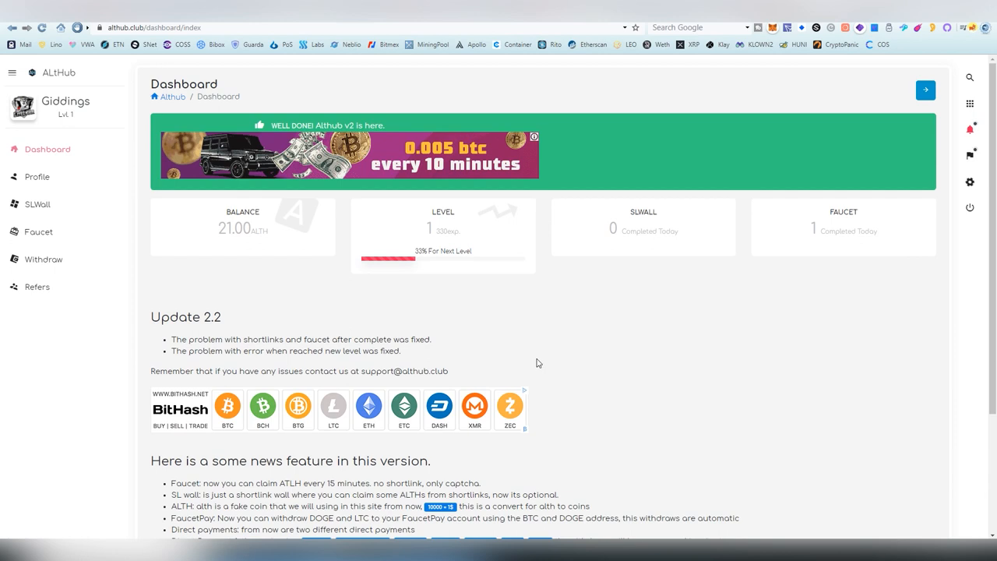
mouse_move(561, 327)
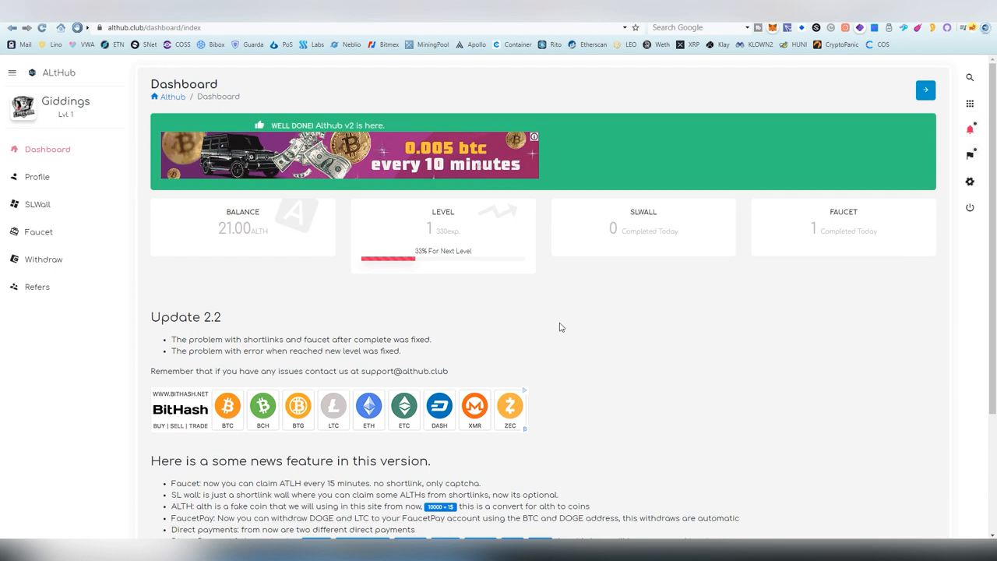
mouse_move(0, 215)
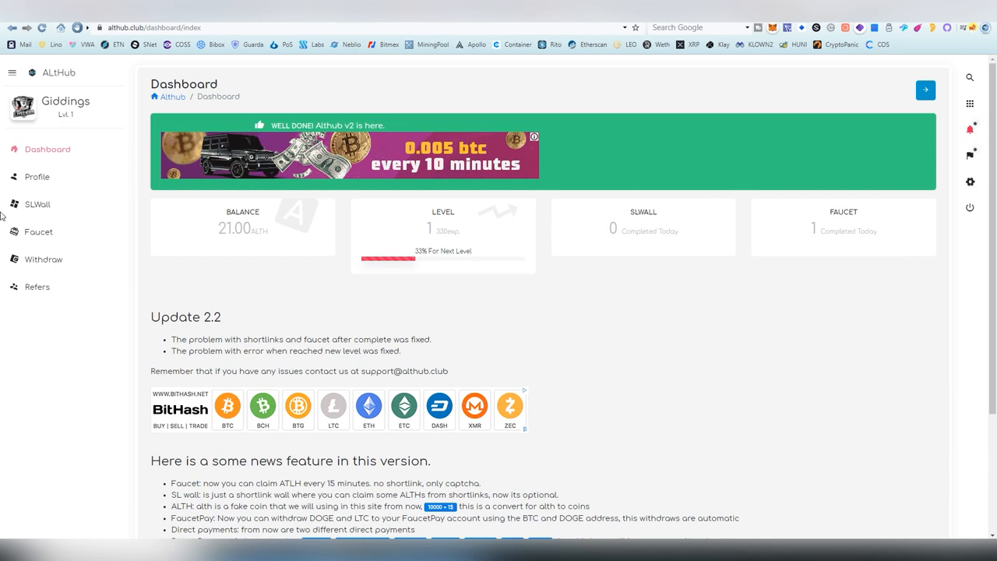
Claim the AltHub faucet reward after solving the reCAPTCHA, adding 5 coins to the balance.
click(38, 231)
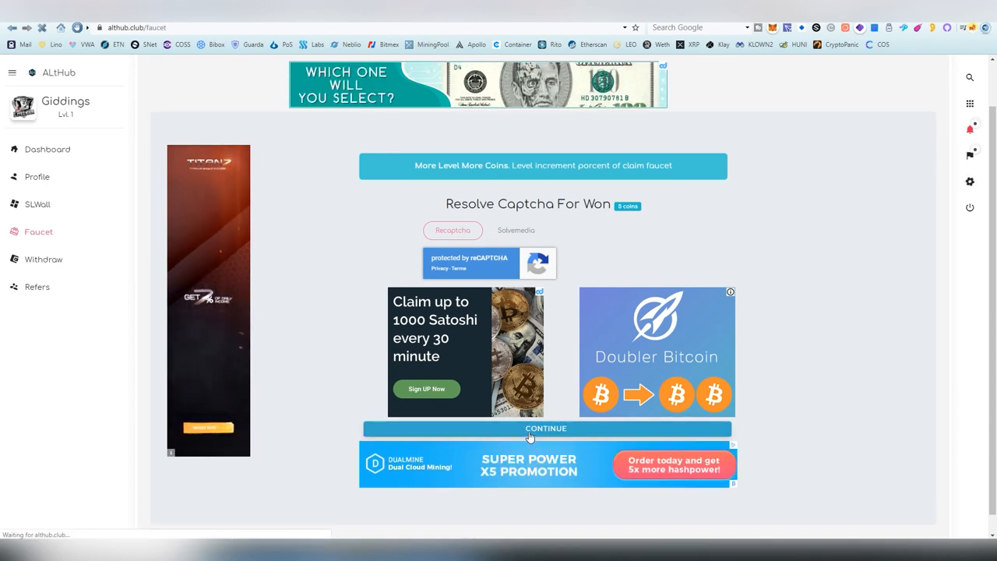
click(546, 428)
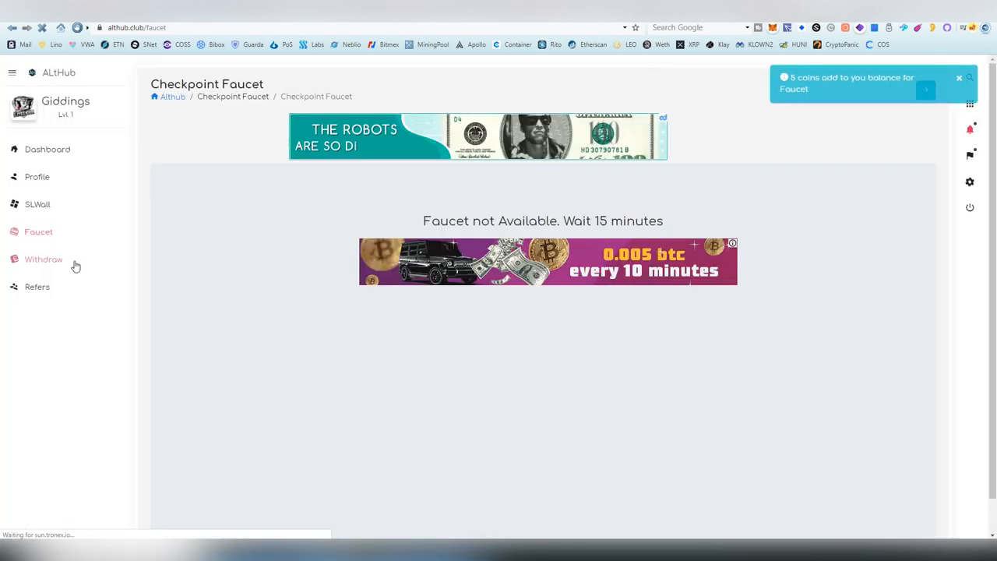
Review the AltHub withdraw page's coin list down to the Stratis row and its requirement.
click(43, 258)
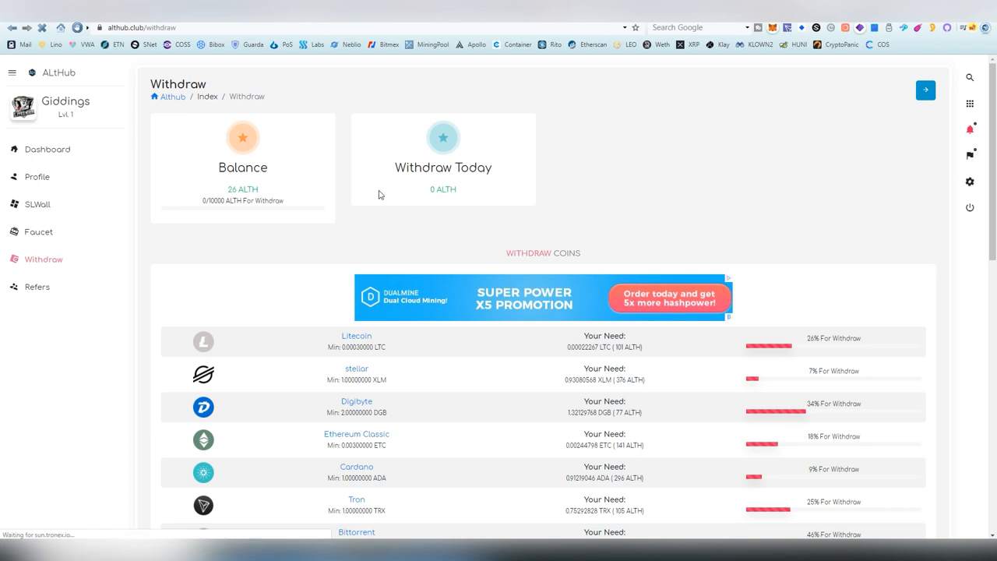
mouse_move(434, 193)
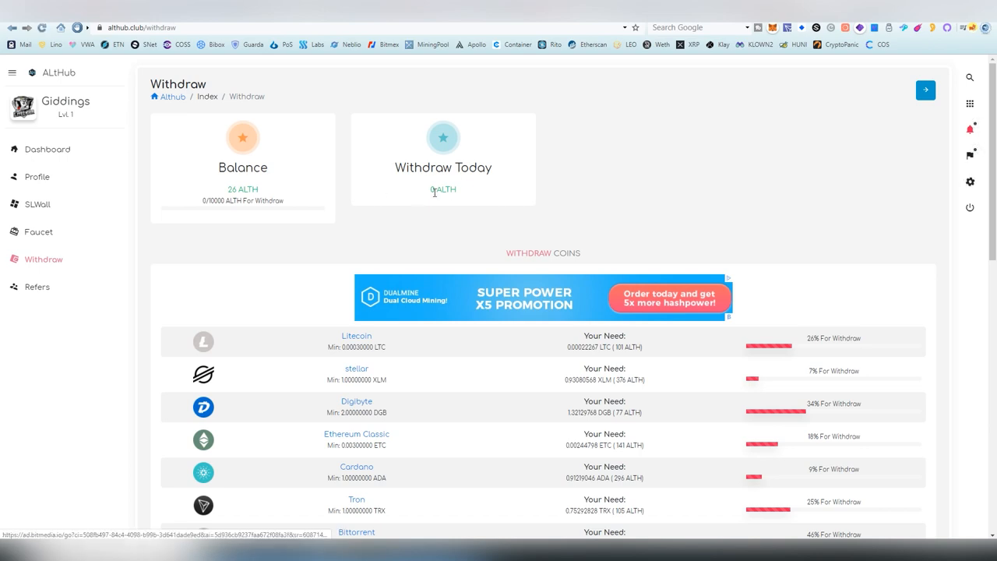
scroll(down, 3)
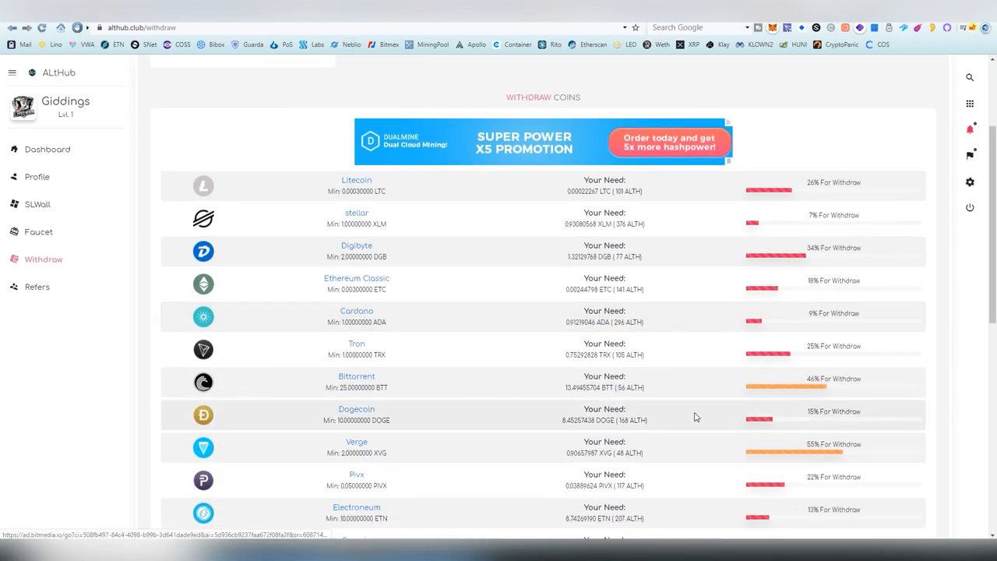
scroll(down, 3)
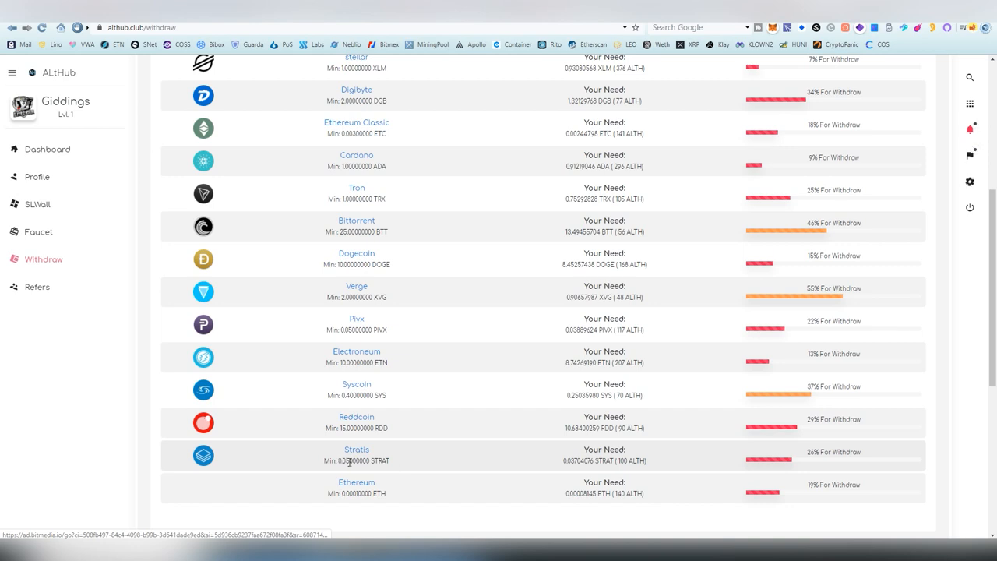
scroll(down, 3)
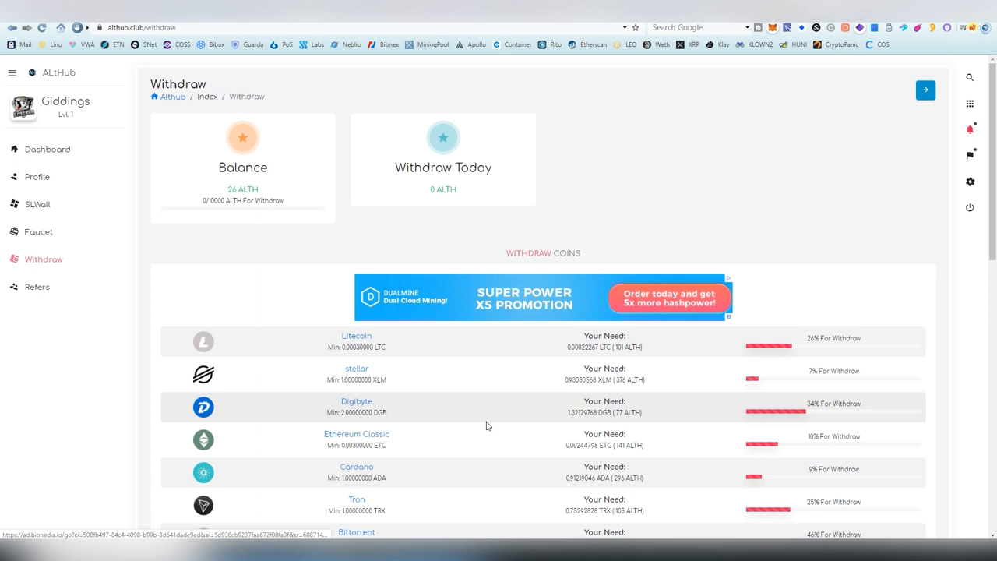
mouse_move(38, 204)
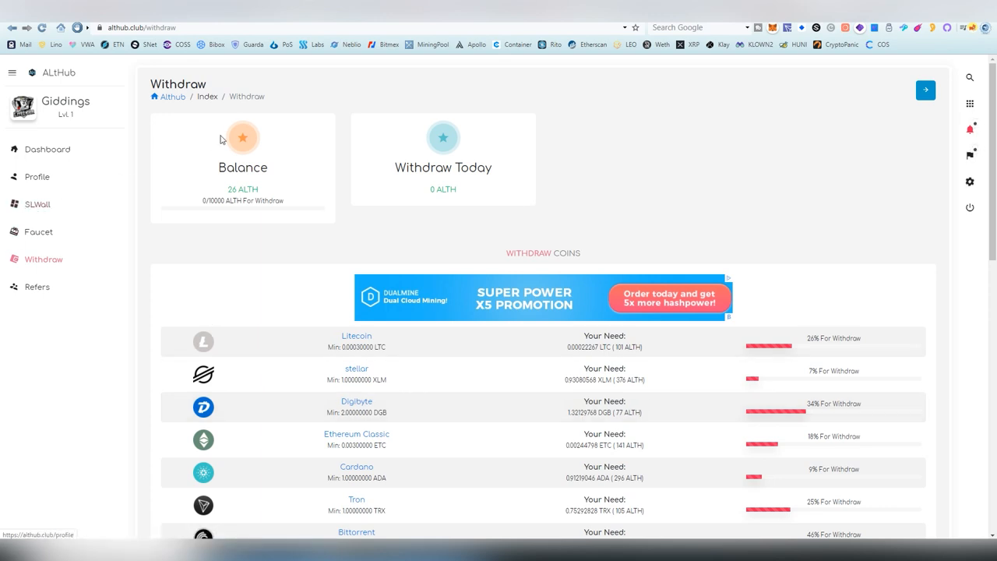
scroll(down, 3)
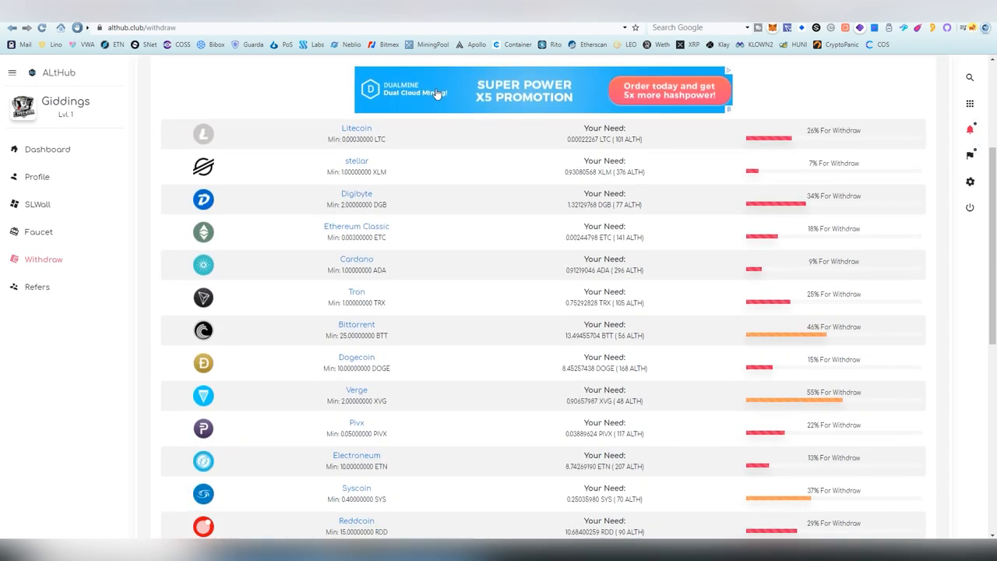
scroll(down, 3)
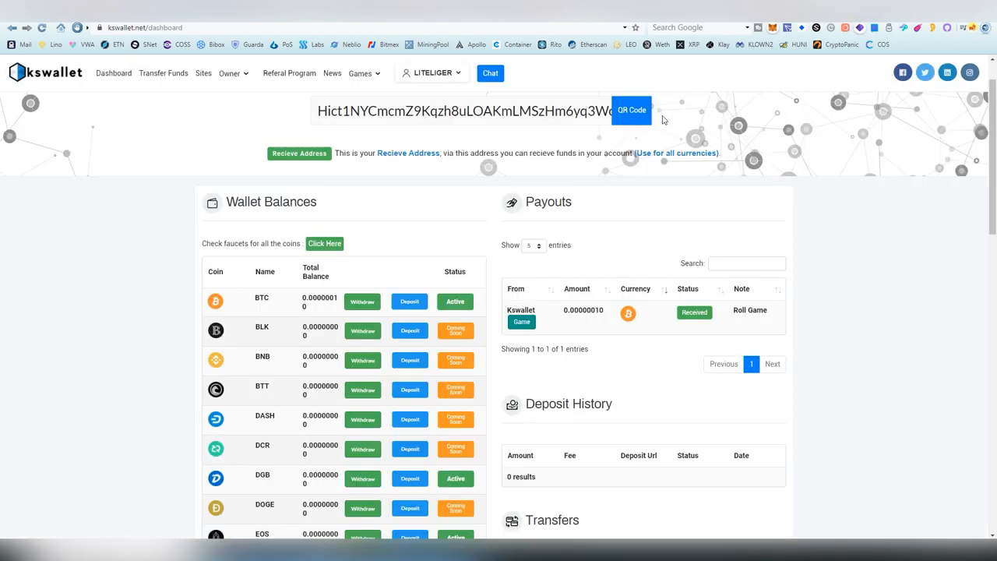
mouse_move(633, 193)
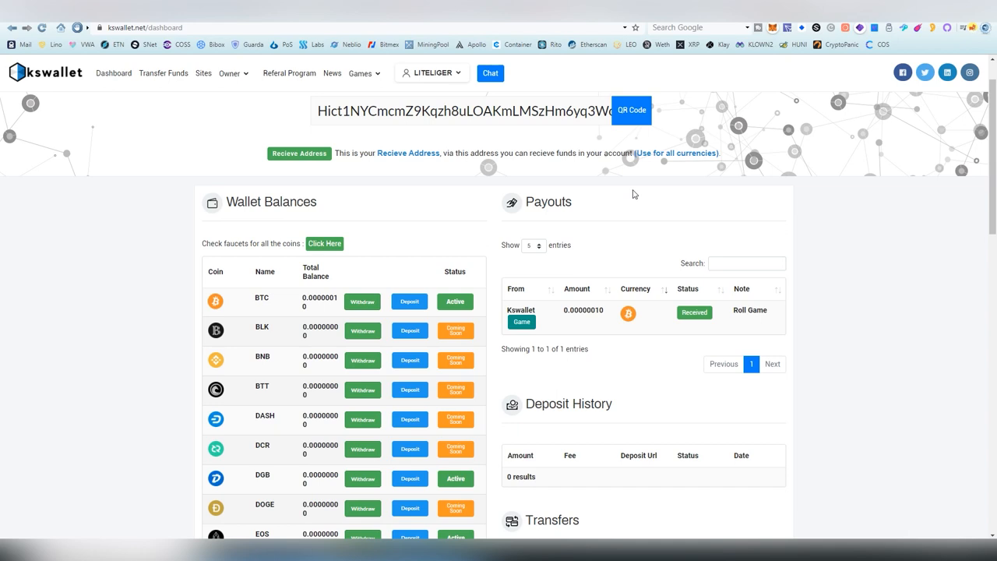
Copy the KSWallet receive address for use on the Tensorcrypto Stratis faucet.
right_click(337, 111)
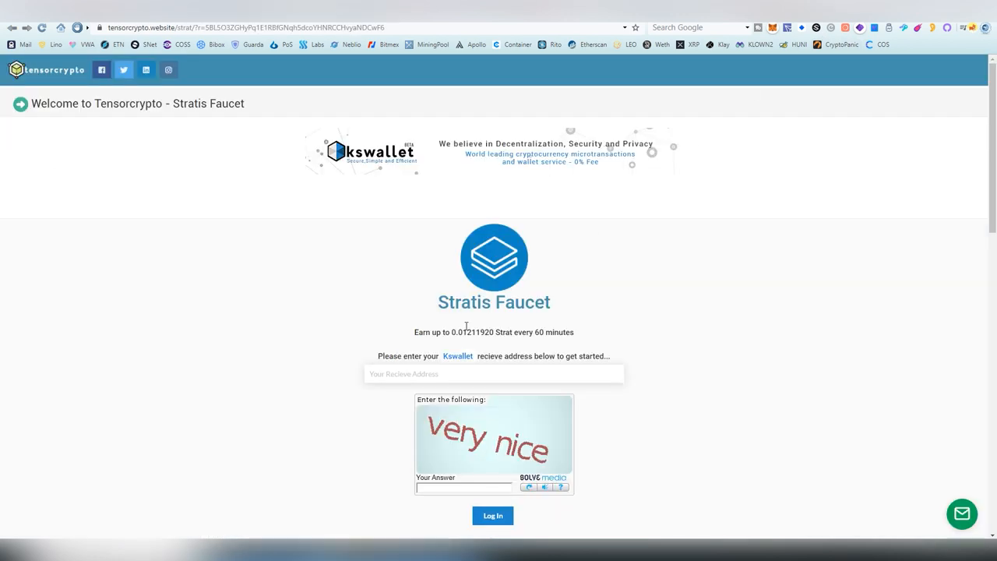
Log in to the Stratis faucet with the pasted receive address and captcha answer 'very nice'.
right_click(468, 326)
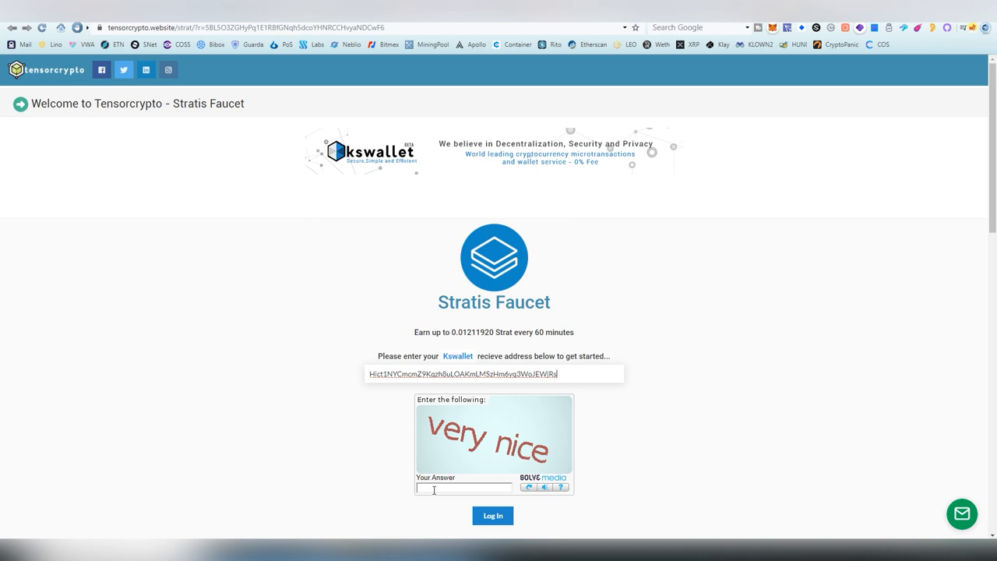
text(very n)
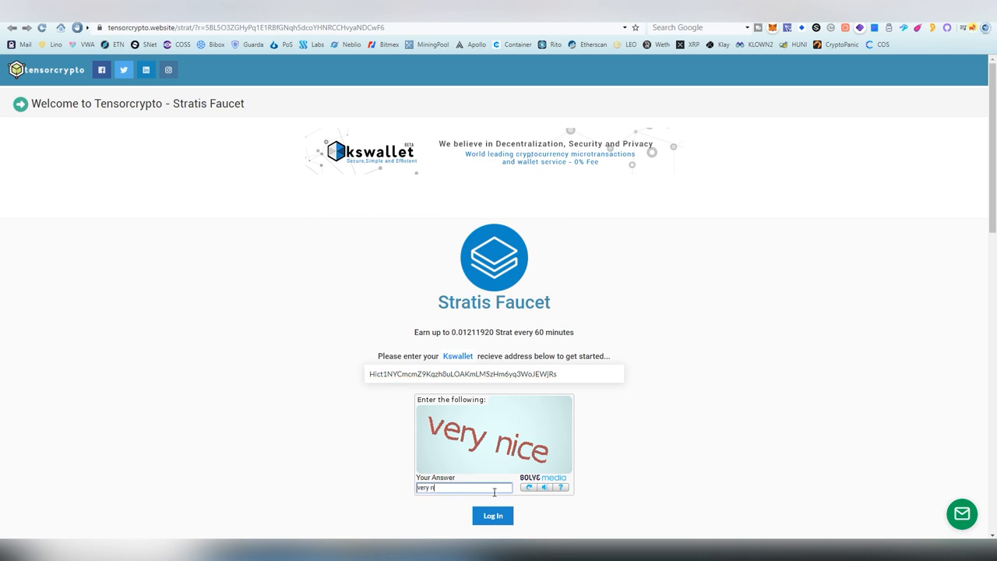
text(ice)
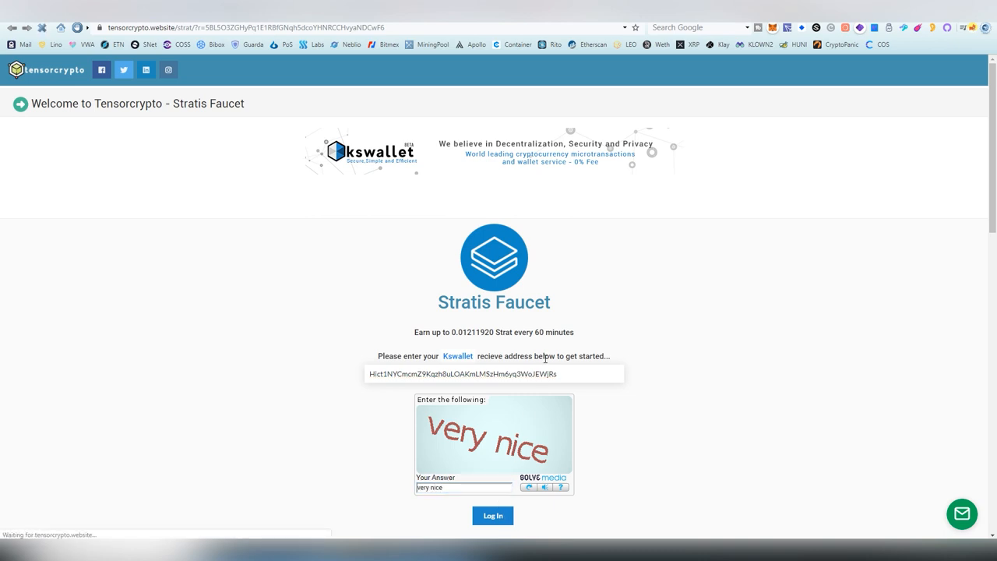
click(492, 514)
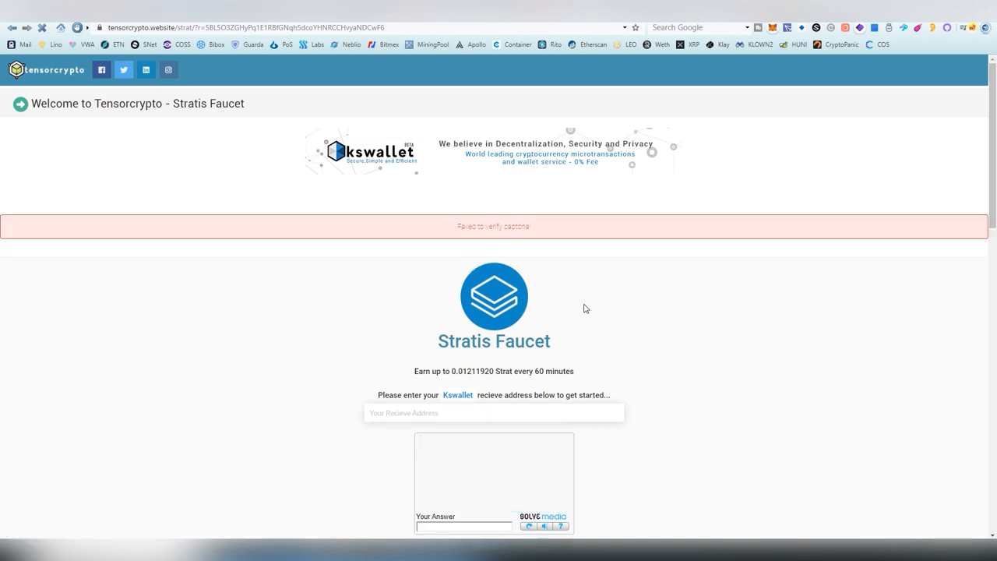
Retry the login with new captcha answers after each error message.
scroll(down, 3)
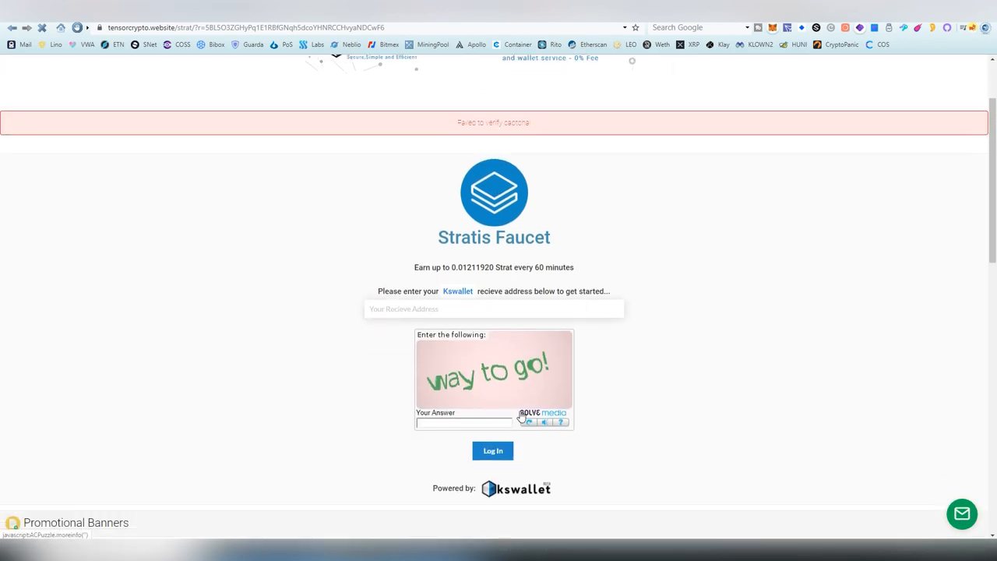
text(way to go!)
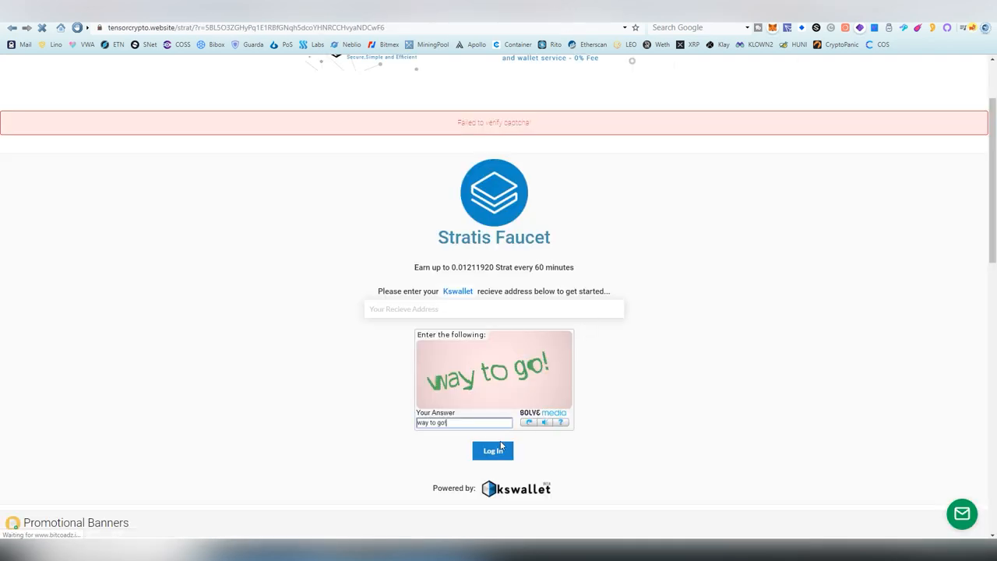
click(492, 450)
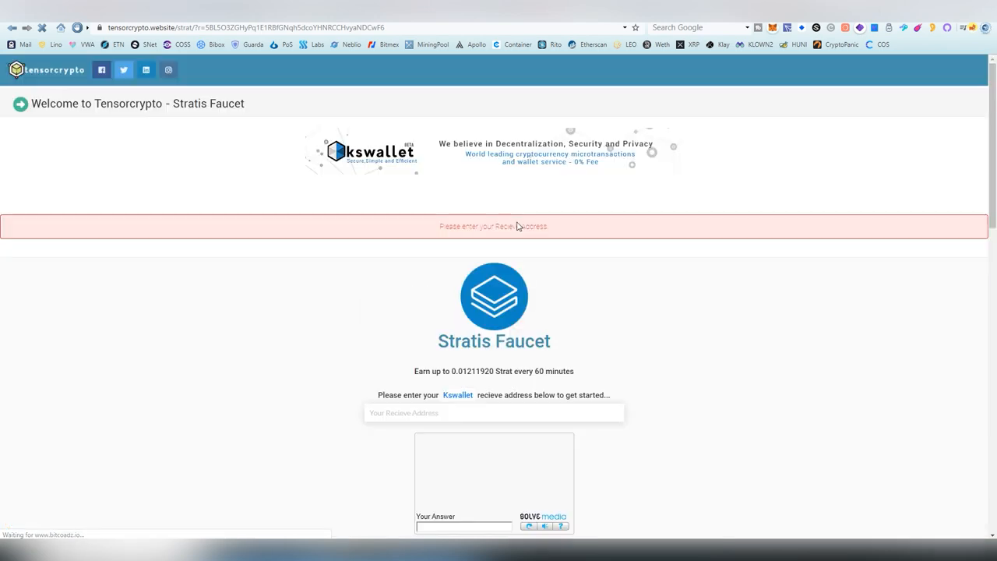
scroll(down, 3)
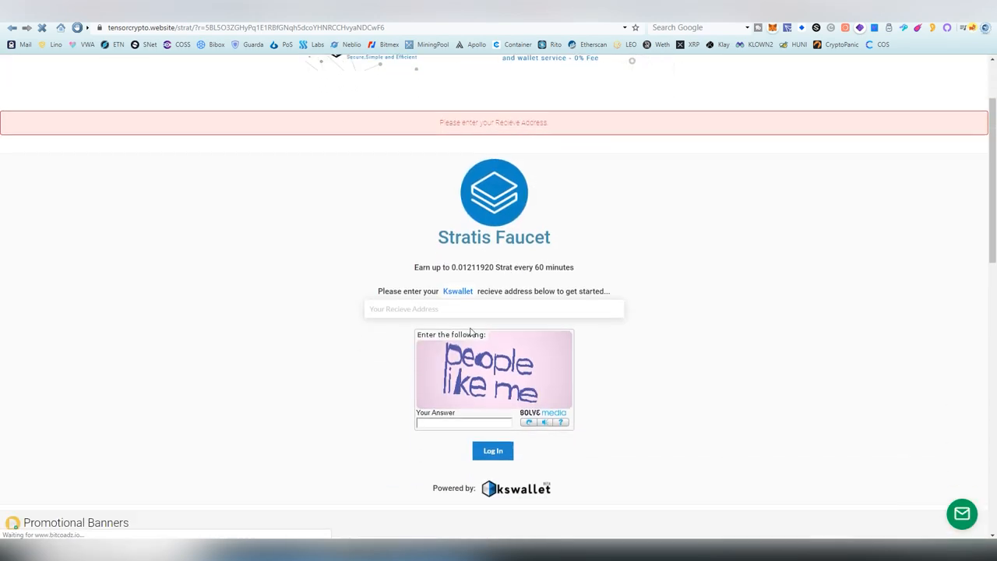
text(people like me)
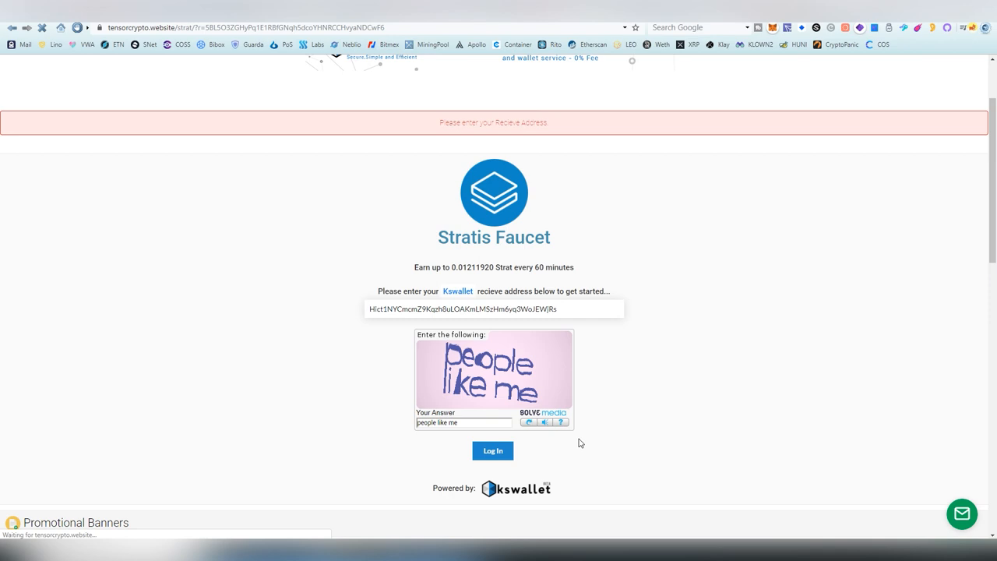
click(493, 450)
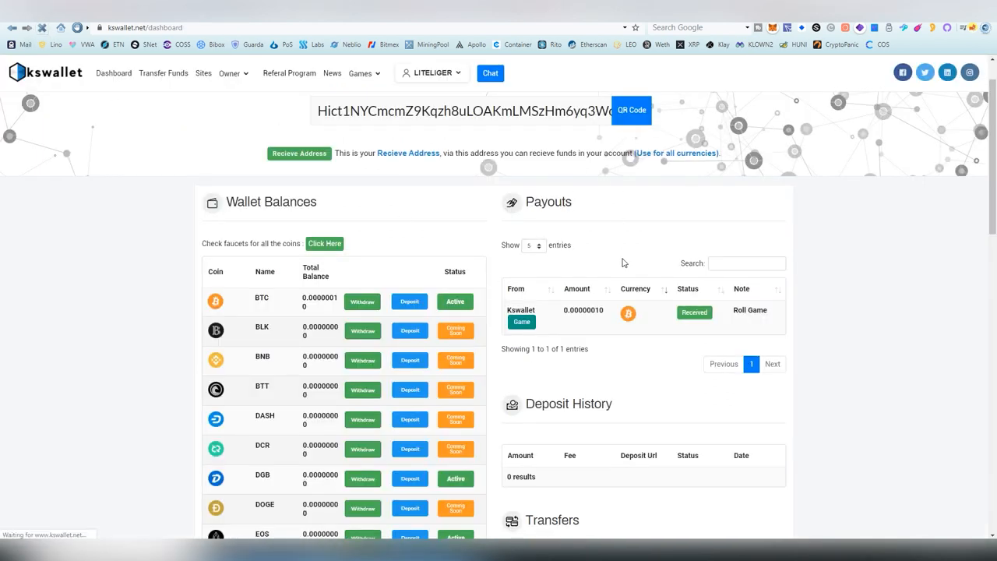
Scroll the KSWallet dashboard through Wallet Balances and Payouts.
scroll(down, 3)
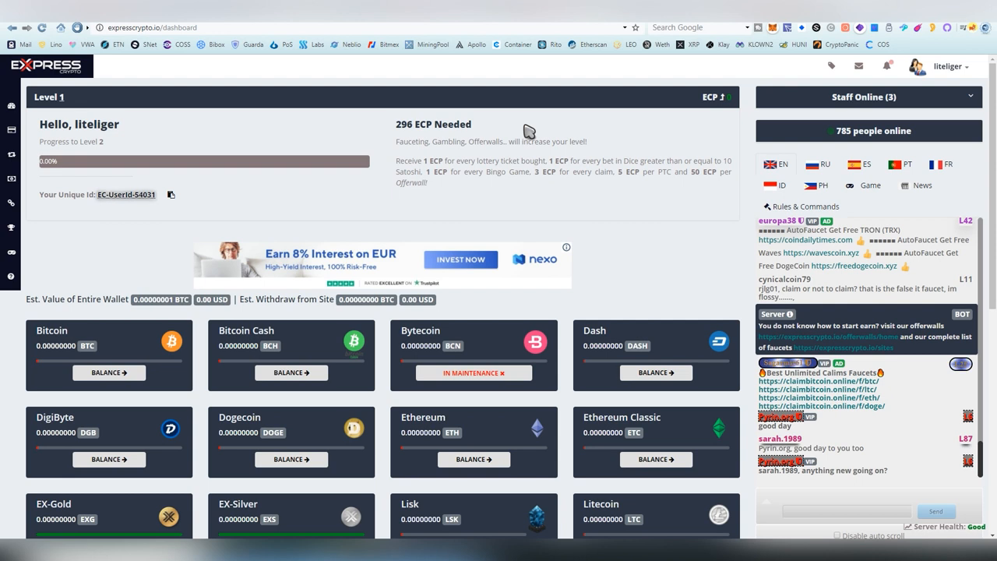
Scroll through the ExpressCrypto dashboard's coin balance cards.
scroll(down, 3)
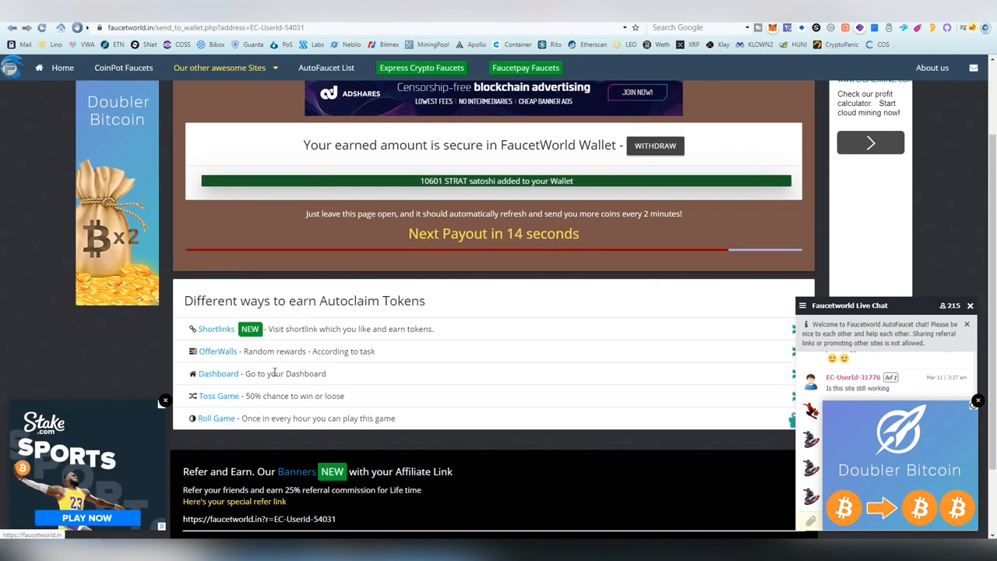
Scroll the FaucetWorld wallet page showing 10601 STRAT satoshi to the earning options.
scroll(down, 3)
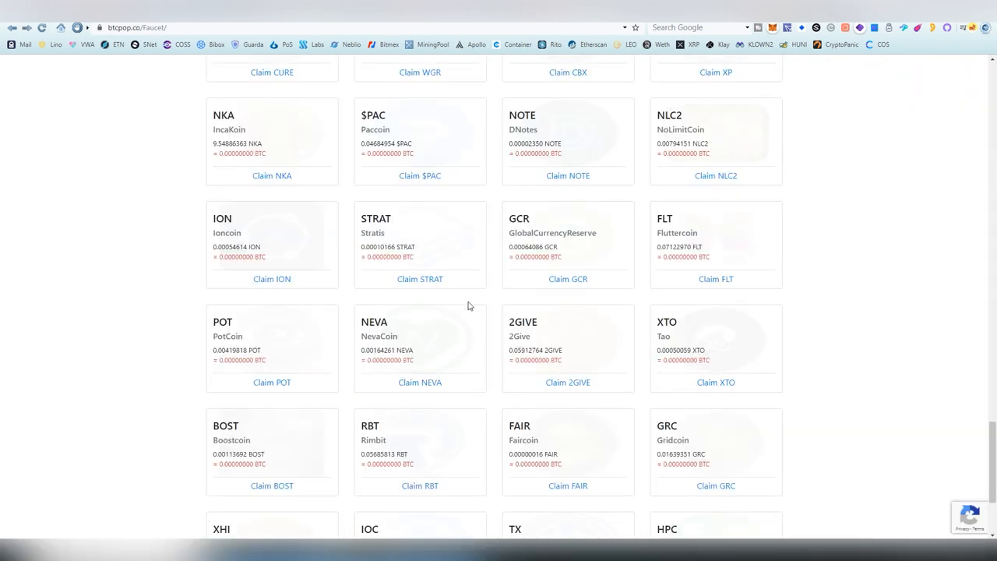
mouse_move(498, 305)
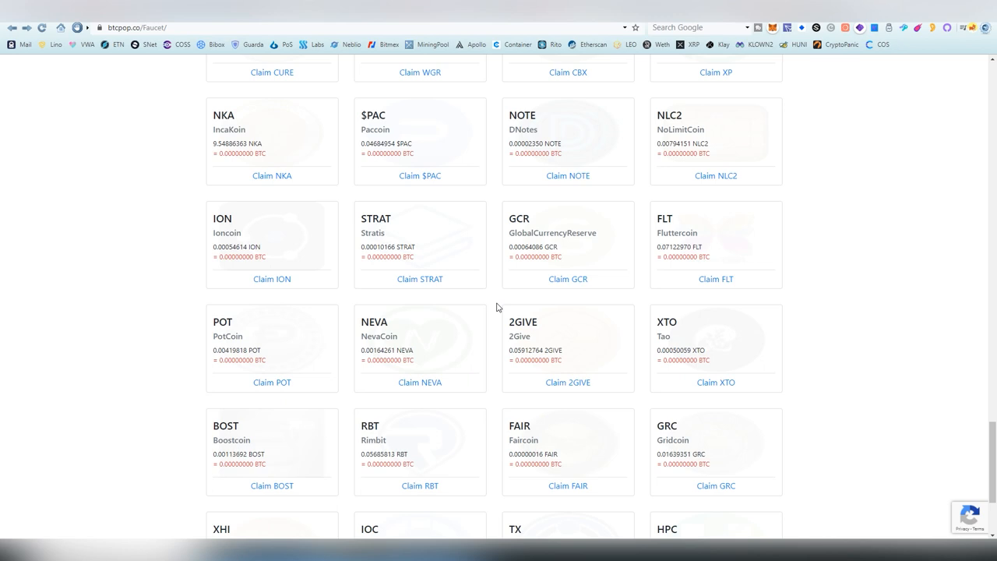
mouse_move(492, 307)
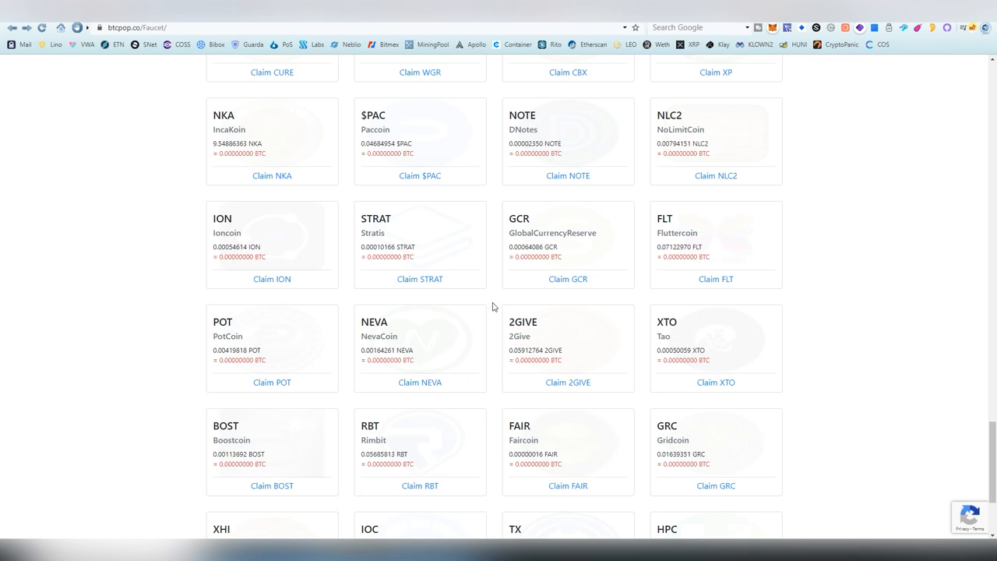
Open BTCPop's Claim STRAT page and review its username, reCAPTCHA and Claim now form.
click(421, 279)
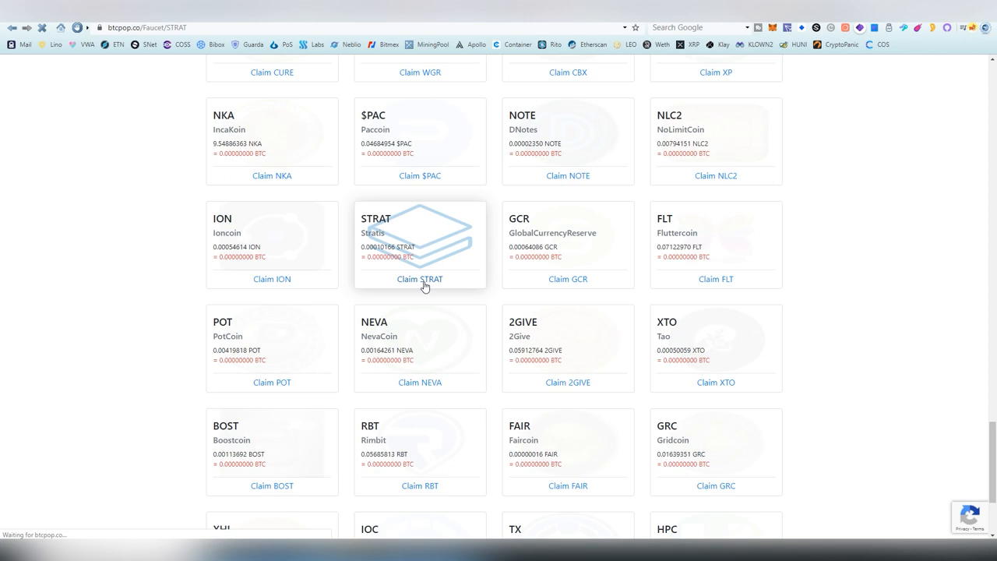
click(421, 279)
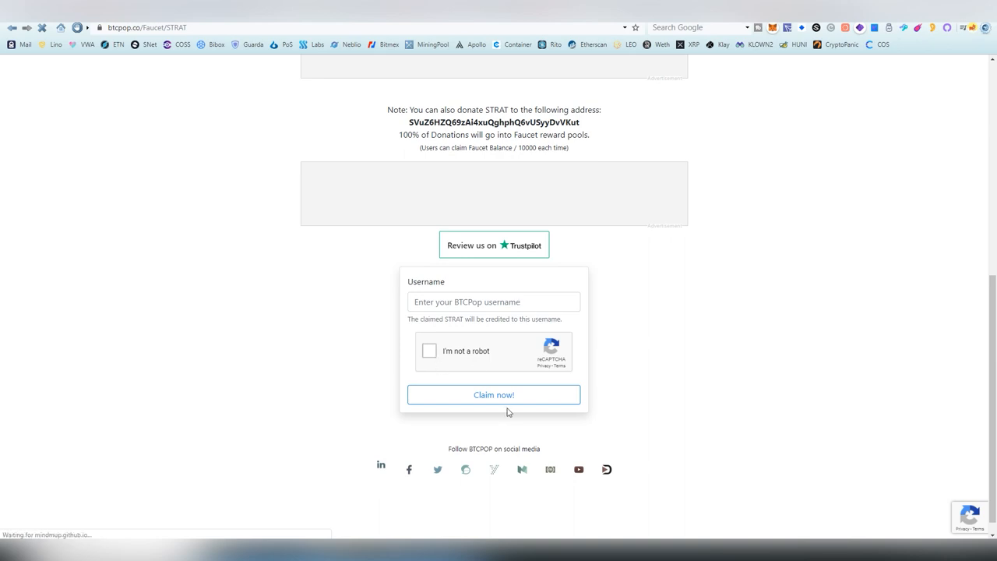
scroll(down, 3)
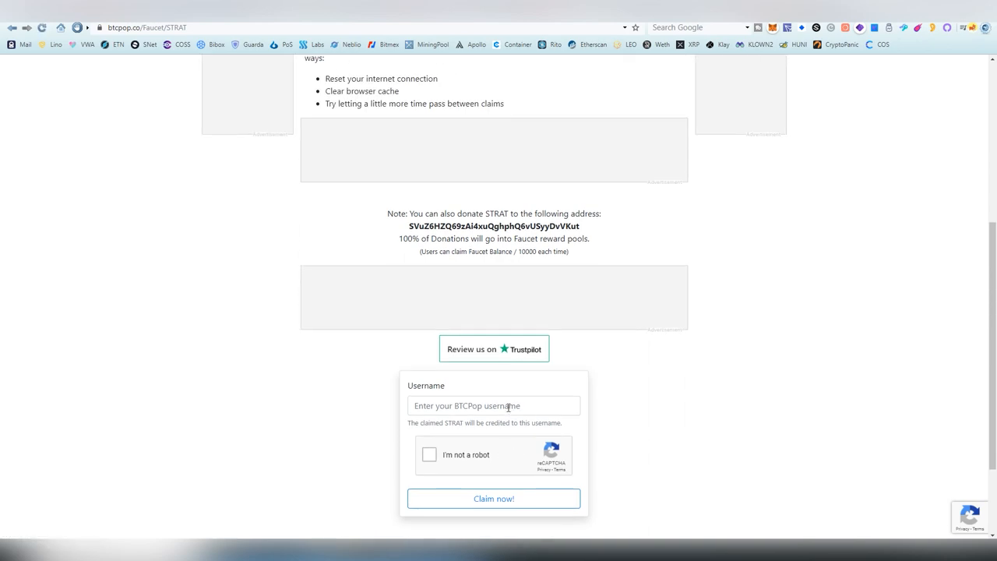
scroll(up, 3)
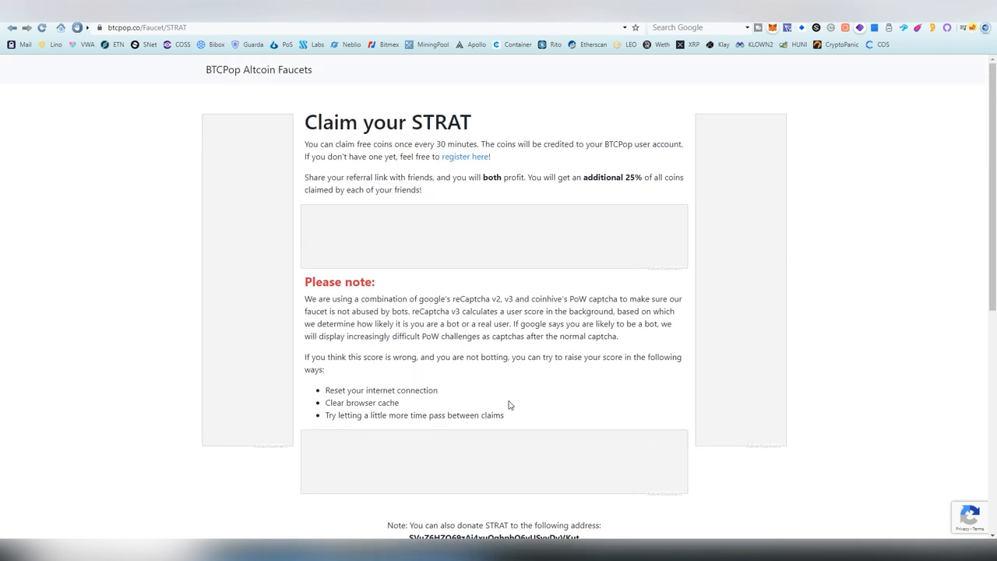
mouse_move(511, 395)
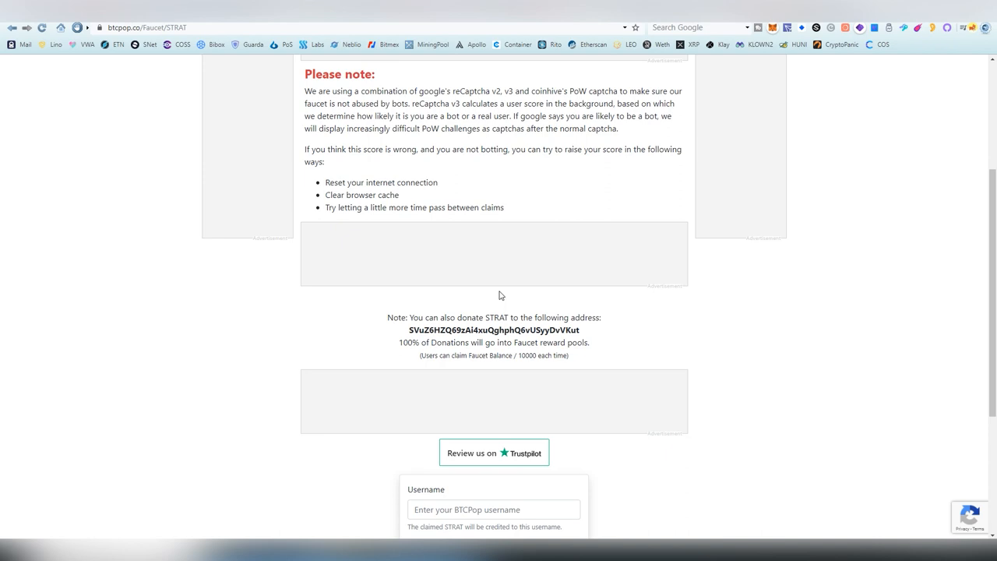
scroll(down, 3)
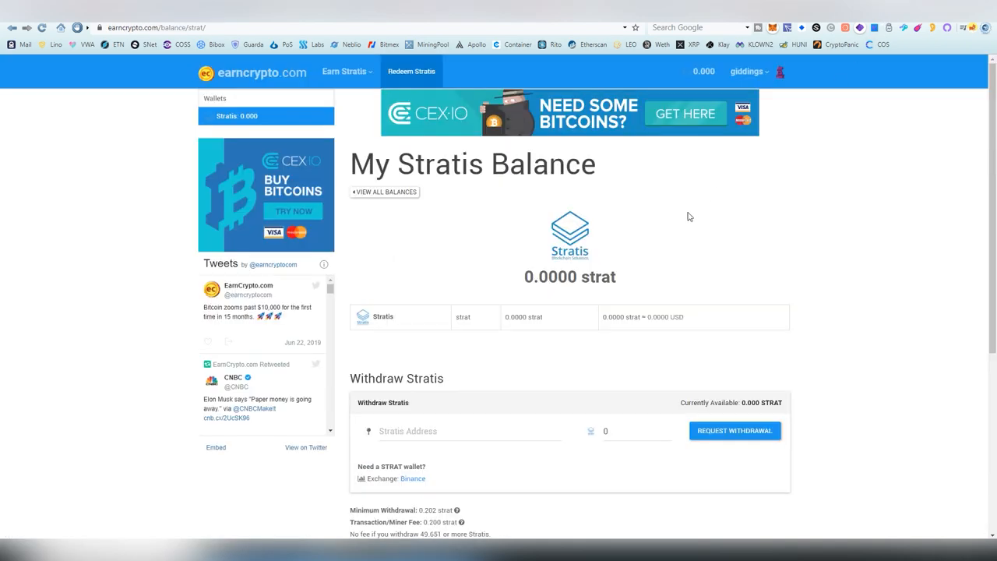
mouse_move(344, 109)
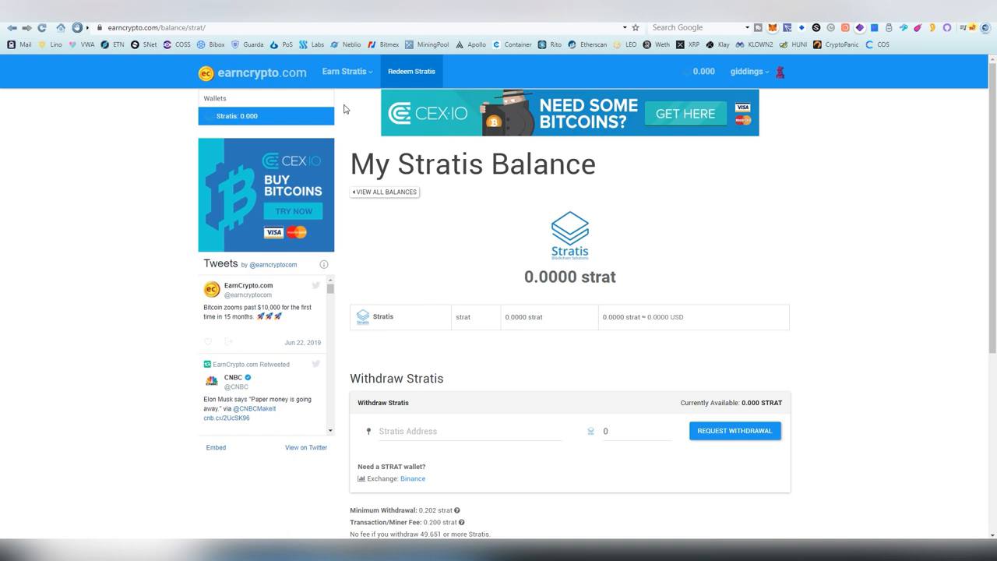
Browse EarnCrypto's Watch Videos OfferToro offers under Earn Stratis.
click(346, 72)
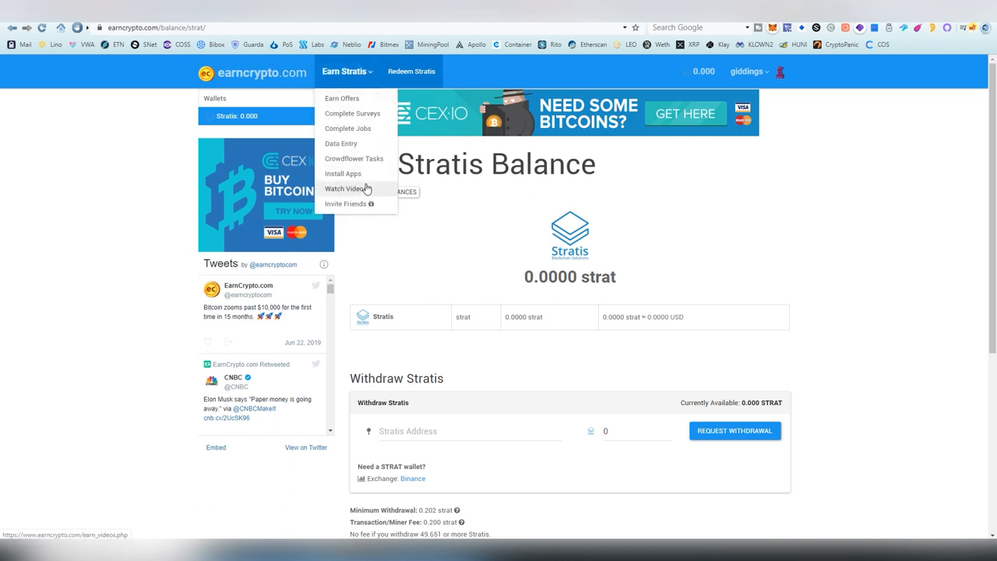
click(344, 189)
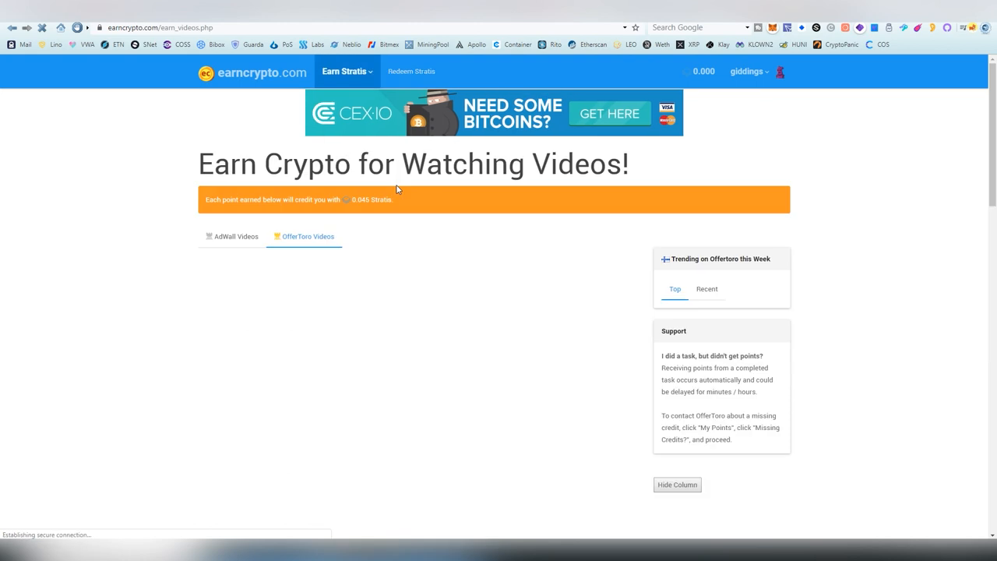
click(309, 237)
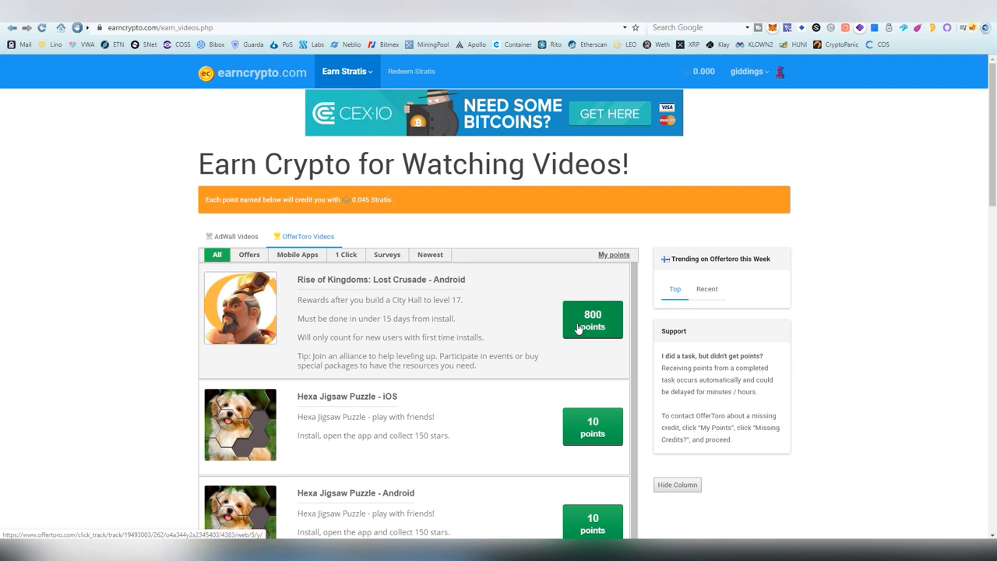
mouse_move(625, 320)
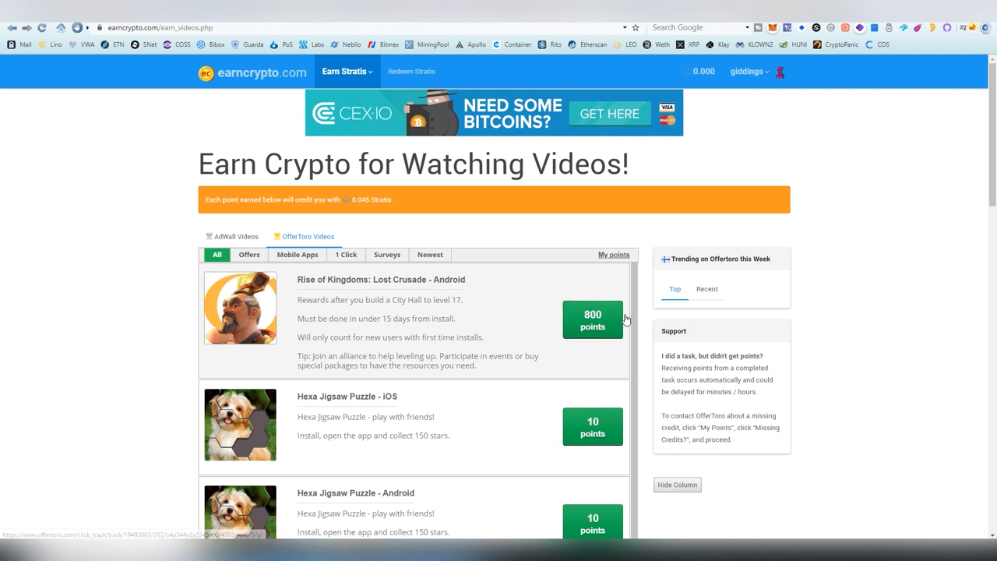
scroll(down, 3)
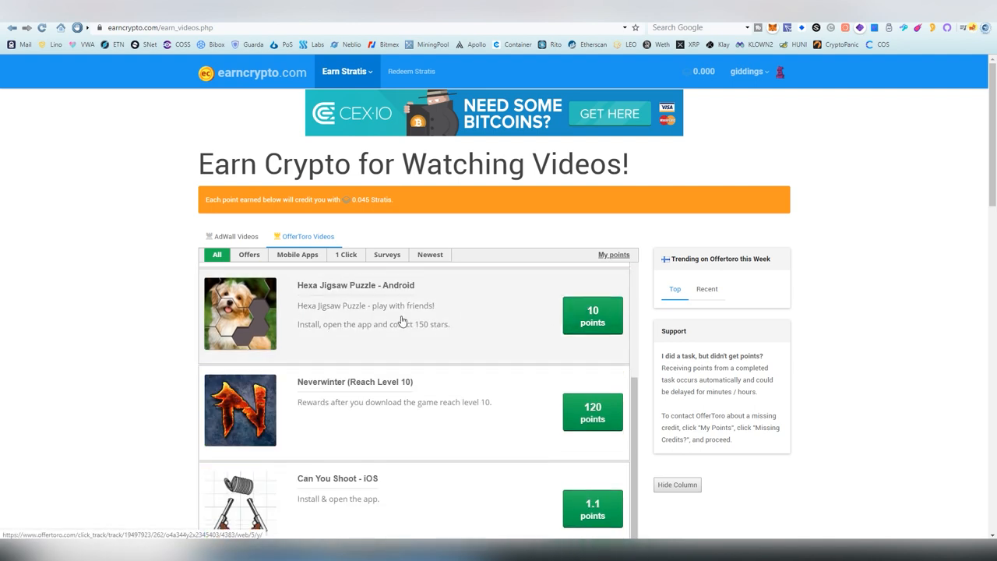
scroll(down, 3)
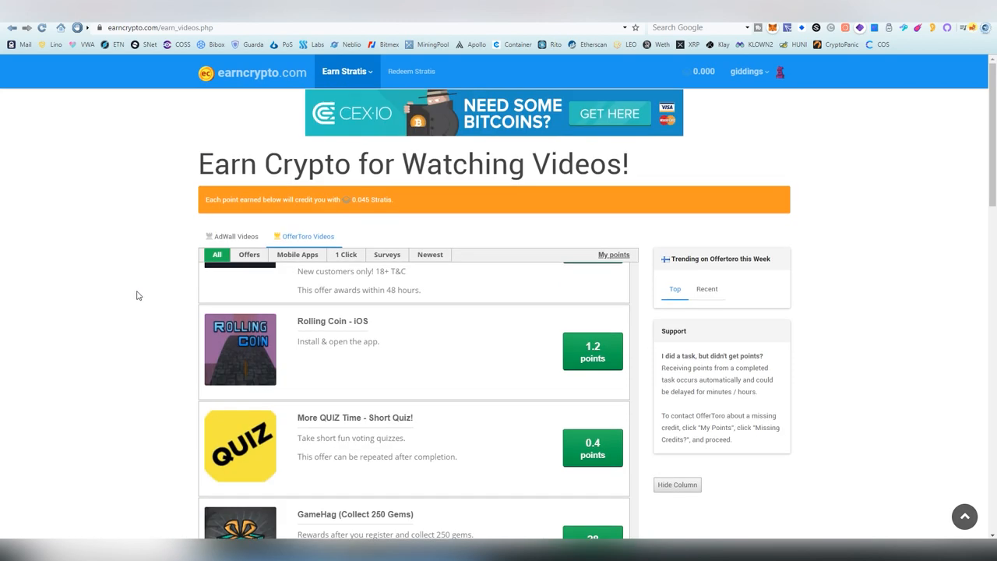
Open the Invite Friends page showing the Stratis referral link and lifetime stats.
click(346, 72)
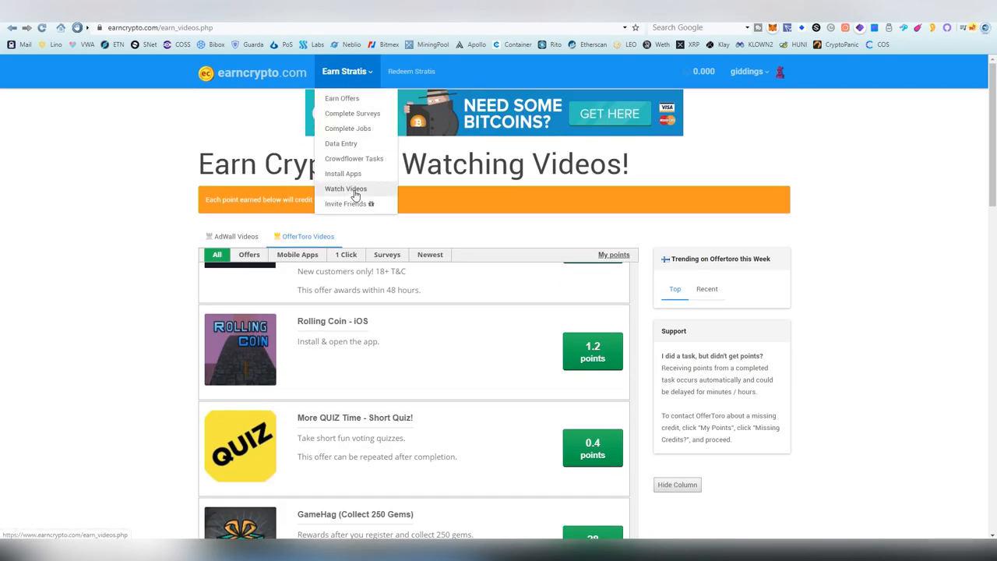
mouse_move(349, 127)
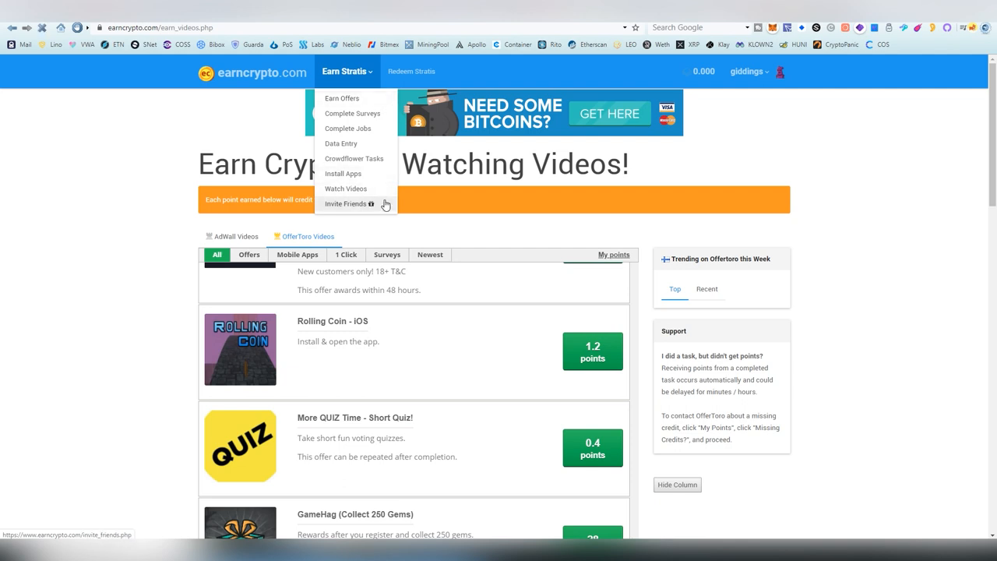
click(346, 203)
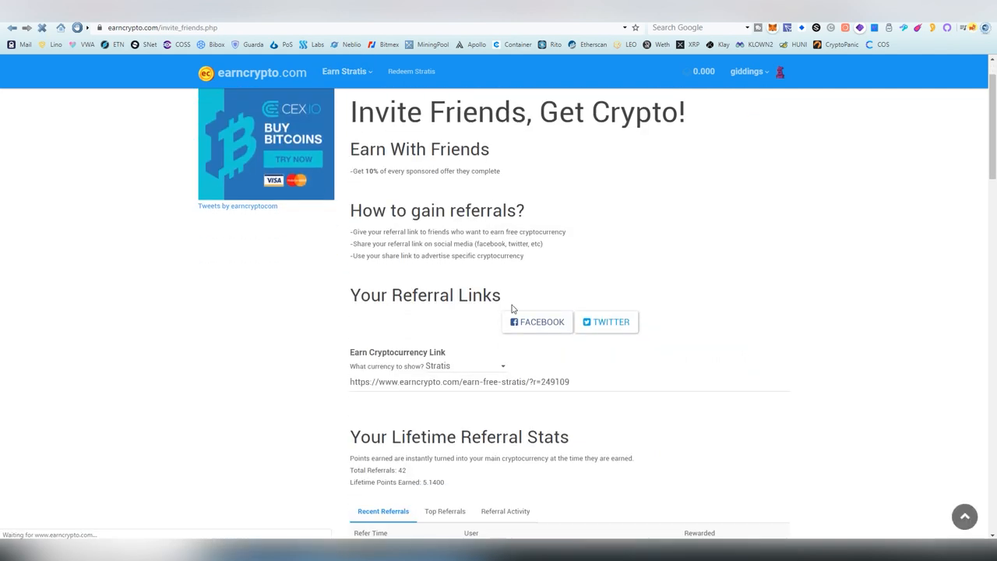
scroll(down, 3)
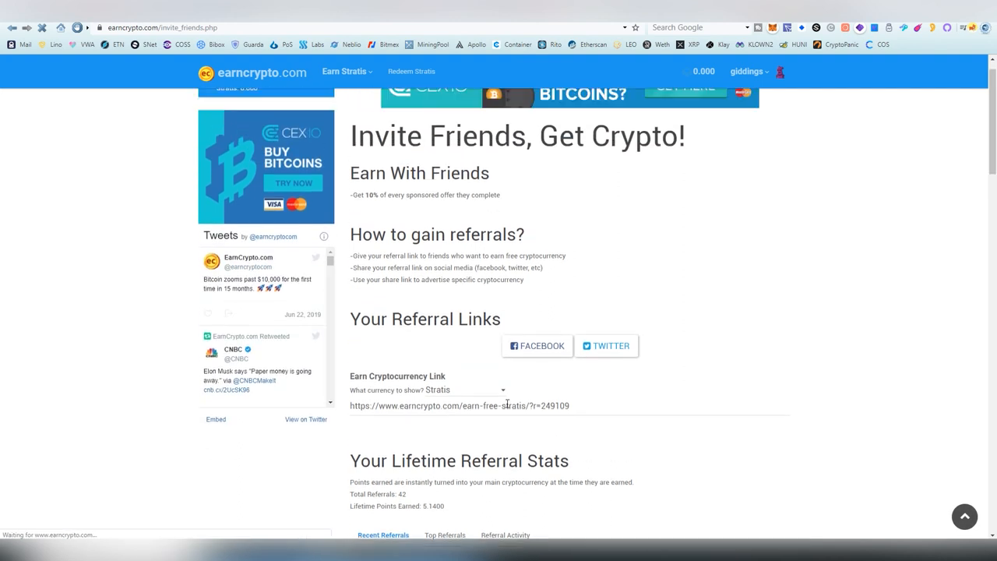